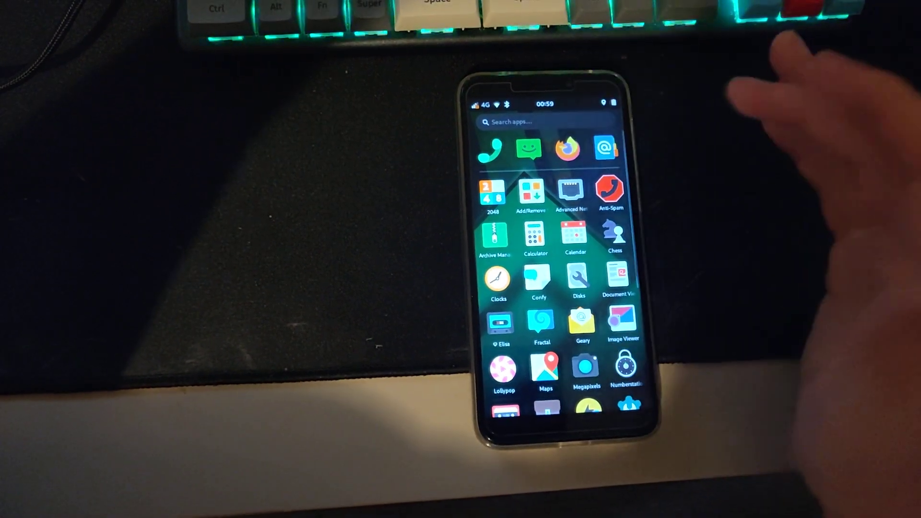
# Launch Lollypop from the Phosh app drawer
pyautogui.click(565, 149)
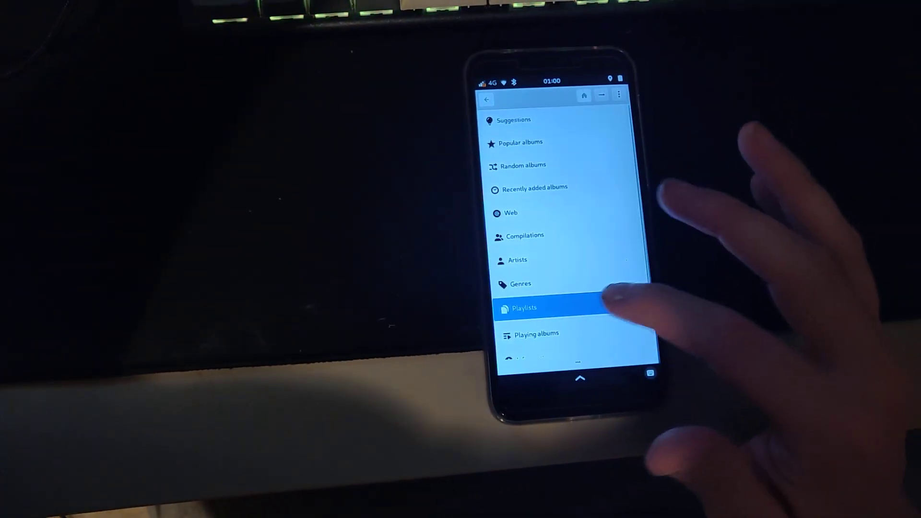
# Scroll the Lollypop sidebar through Suggestions, Playlists and the other library categories
pyautogui.scroll(3)
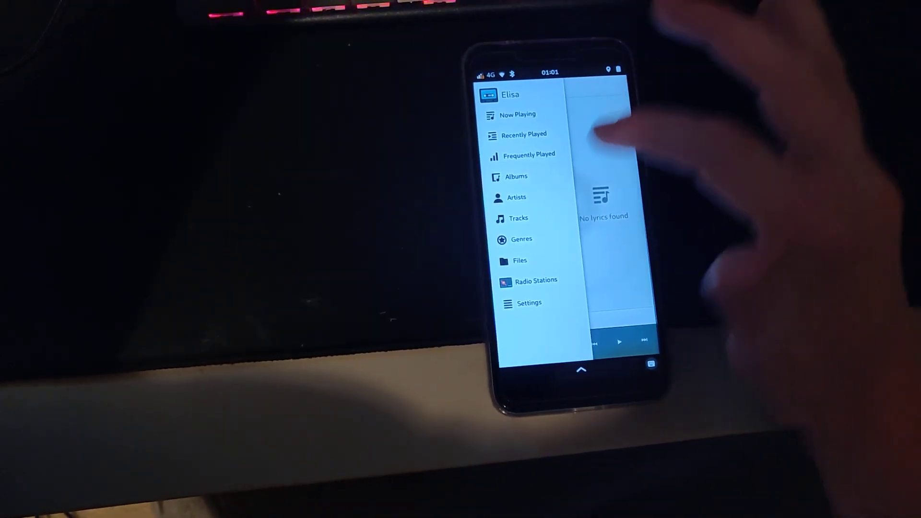
# Select Tracks in Elisa's navigation drawer and close the drawer
pyautogui.click(518, 219)
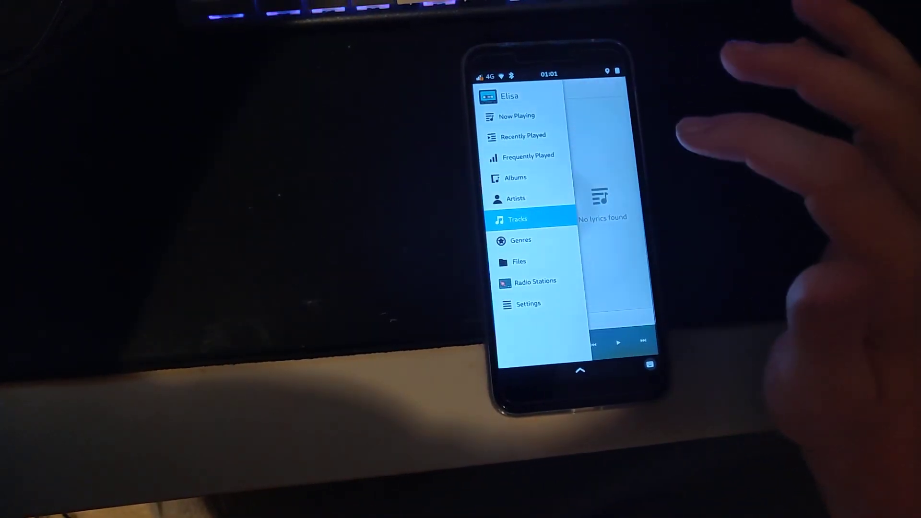
pyautogui.click(517, 219)
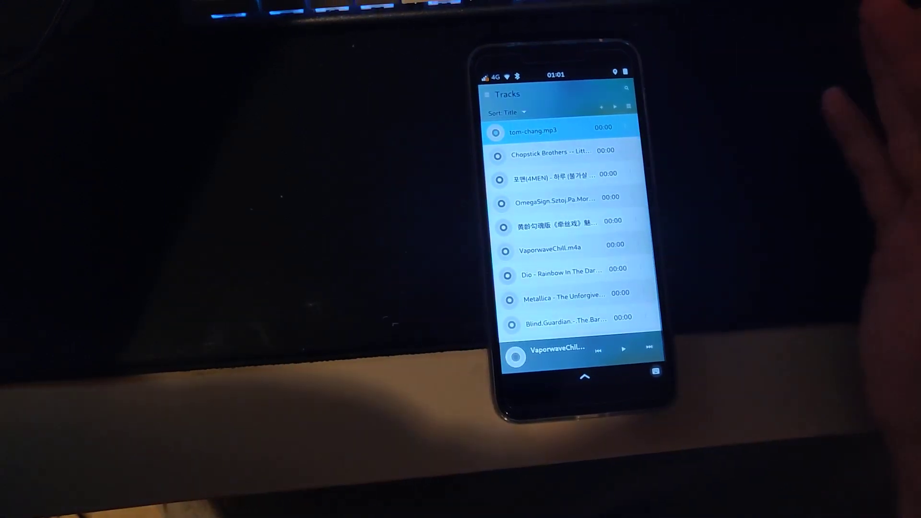
# Scroll the title-sorted Tracks list and play VaporwaveChill.m4a
pyautogui.scroll(-3)
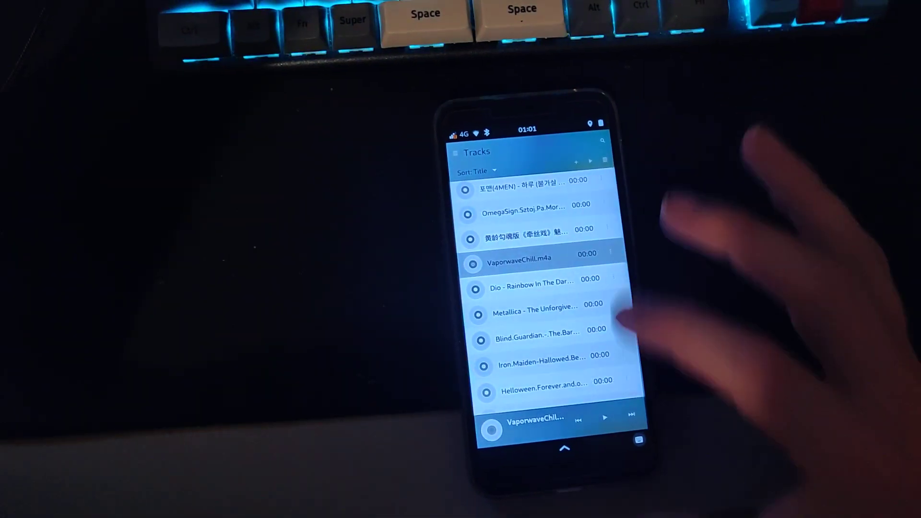
pyautogui.click(604, 418)
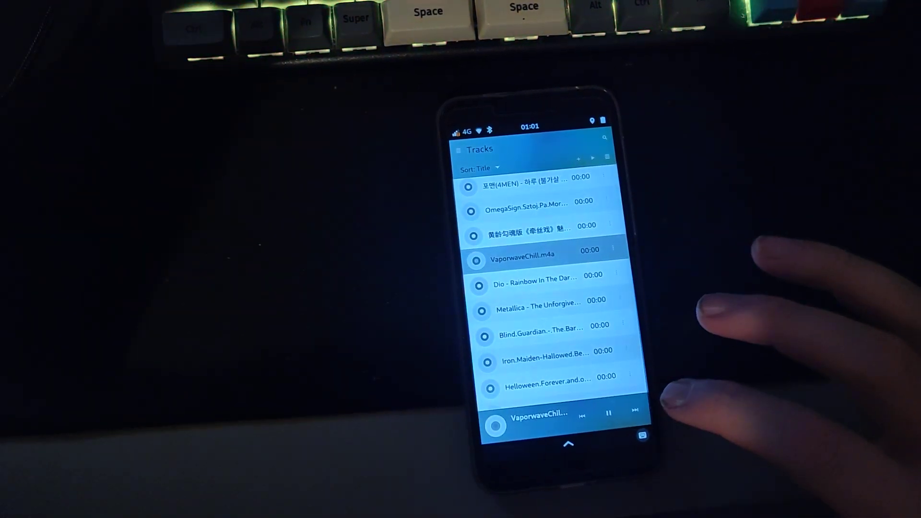